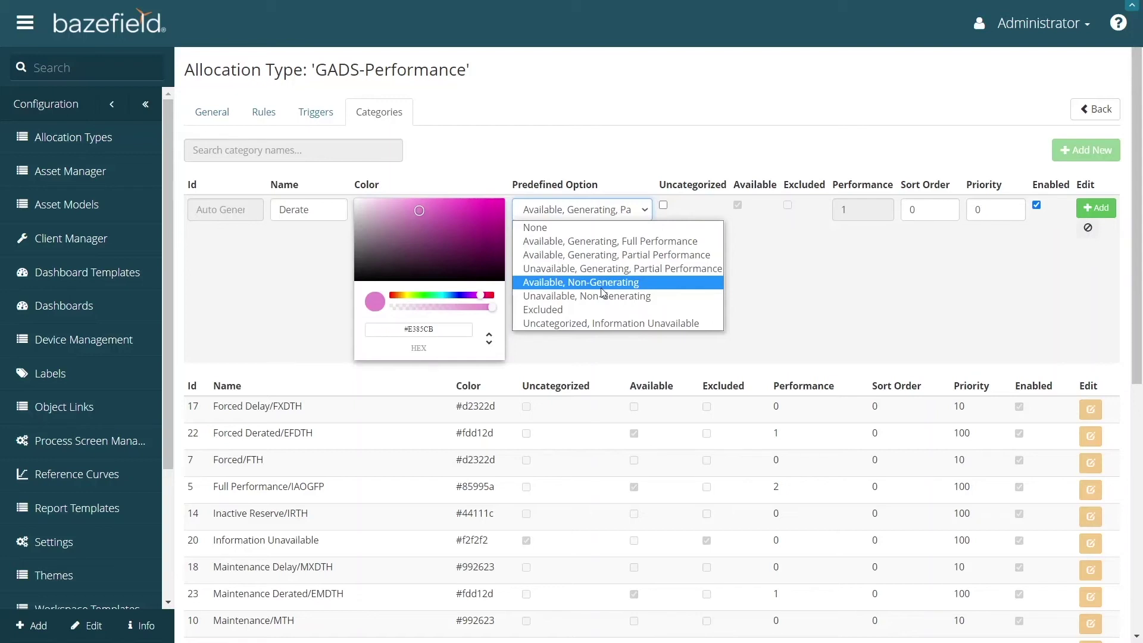
mouse_move(656, 269)
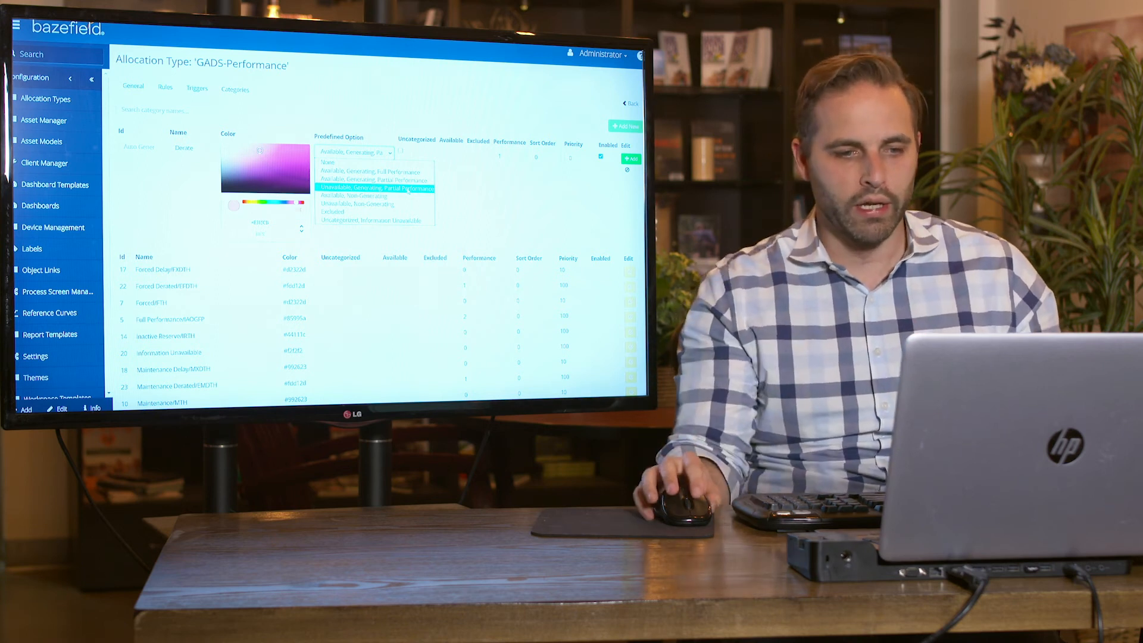
- Add the Derate category with preset 'Unavailable, Generating, Partial Performance'
click(364, 188)
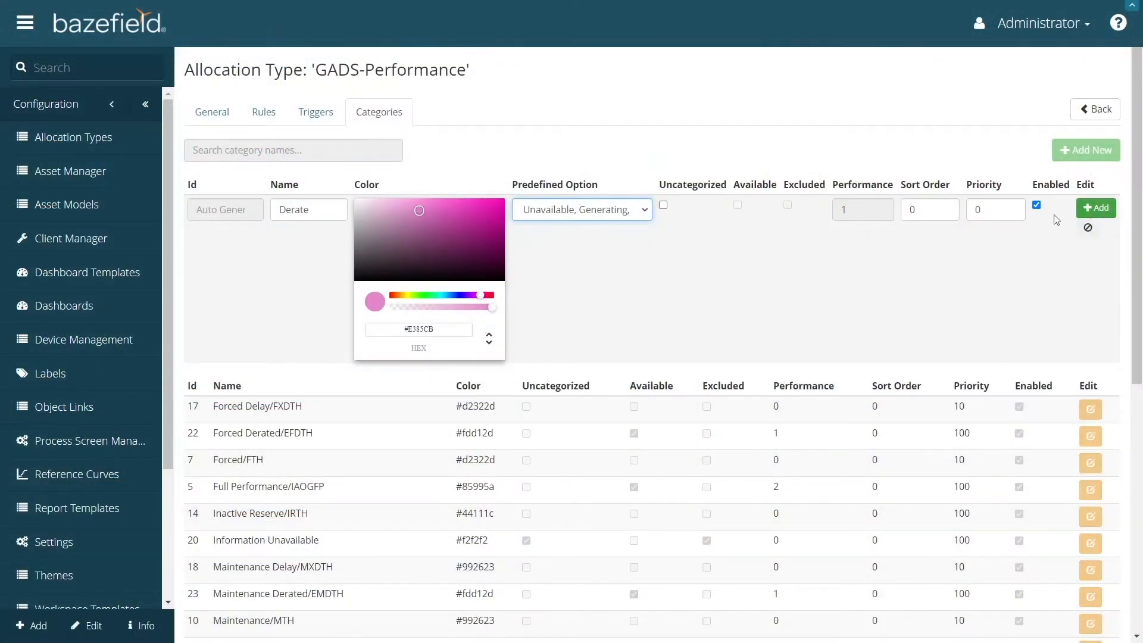
click(1094, 207)
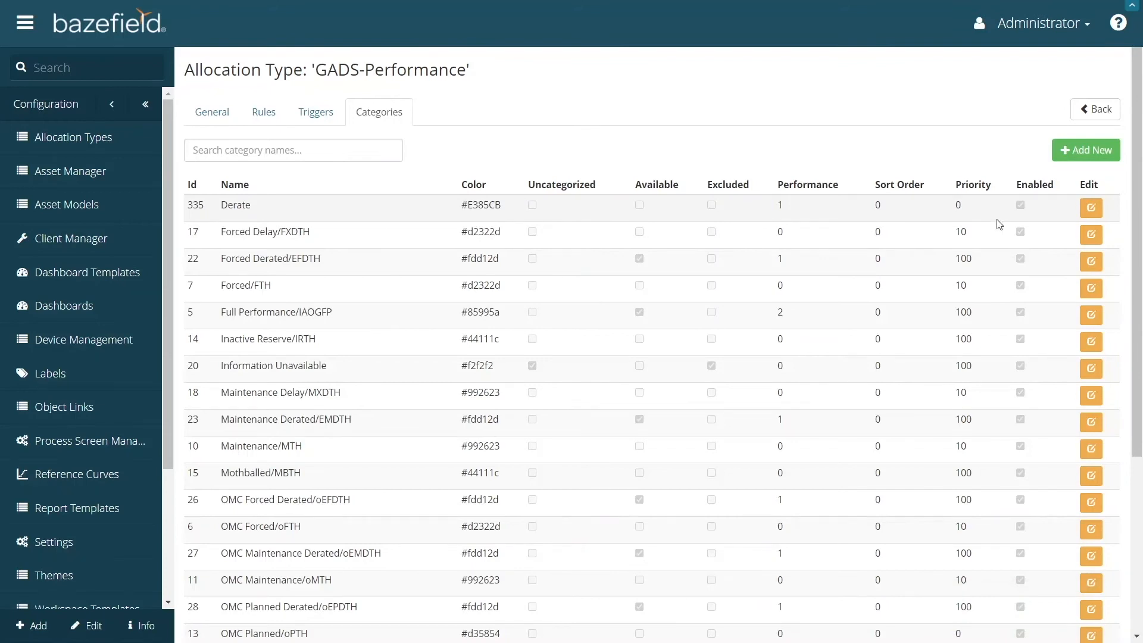
- Save the Derate row and show GADS-Performance's general details (acronym GADS, version 1.0.0_v2)
click(1092, 207)
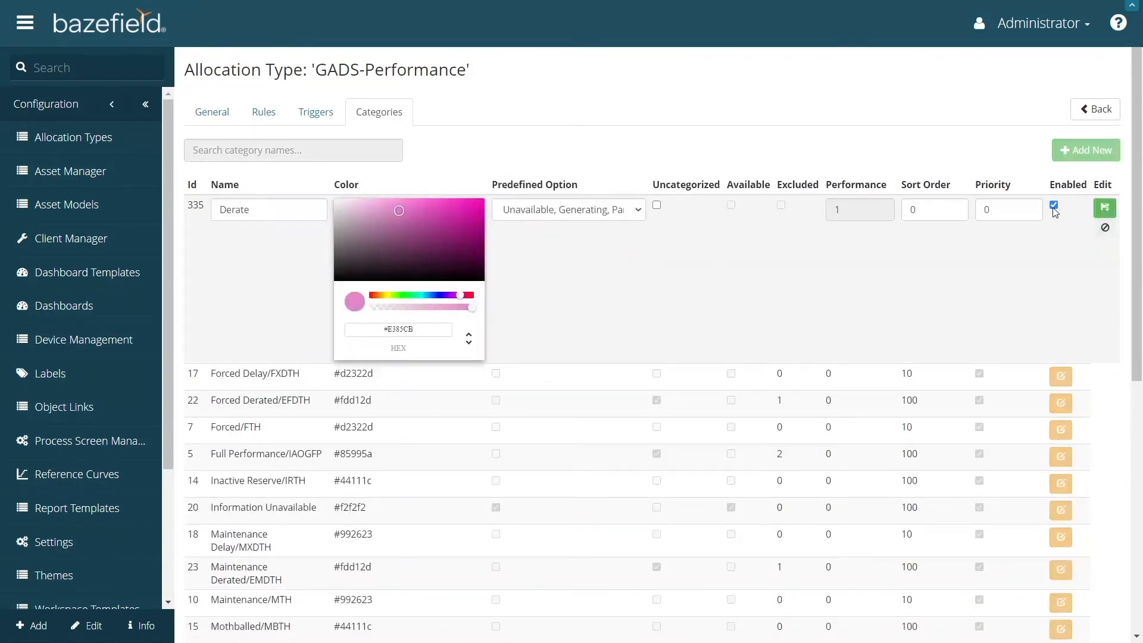
click(1104, 208)
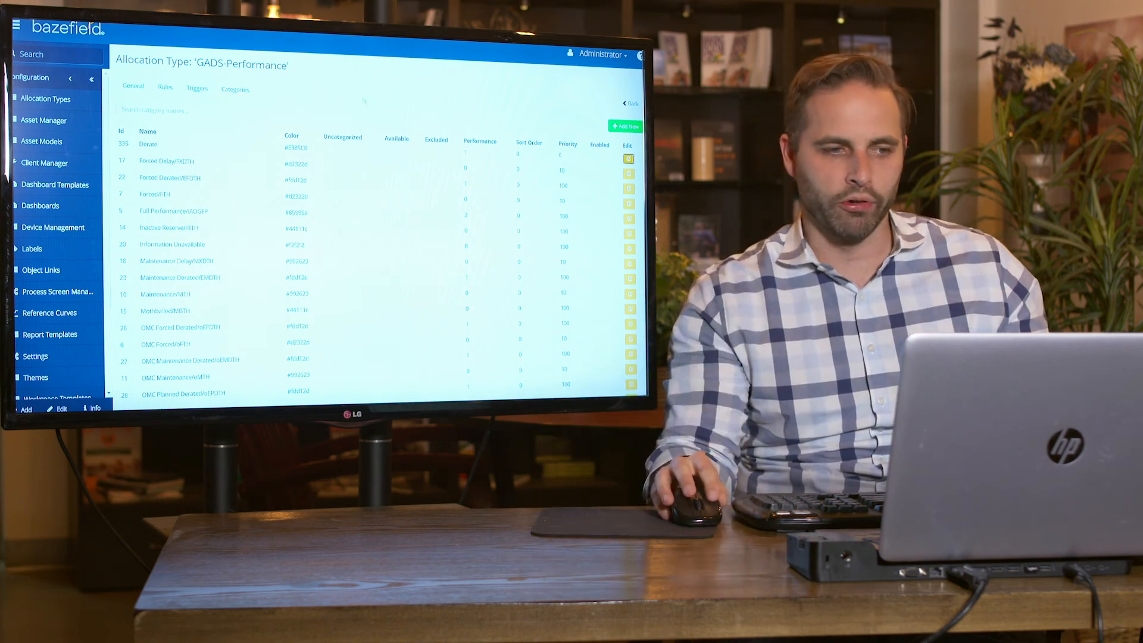
click(133, 86)
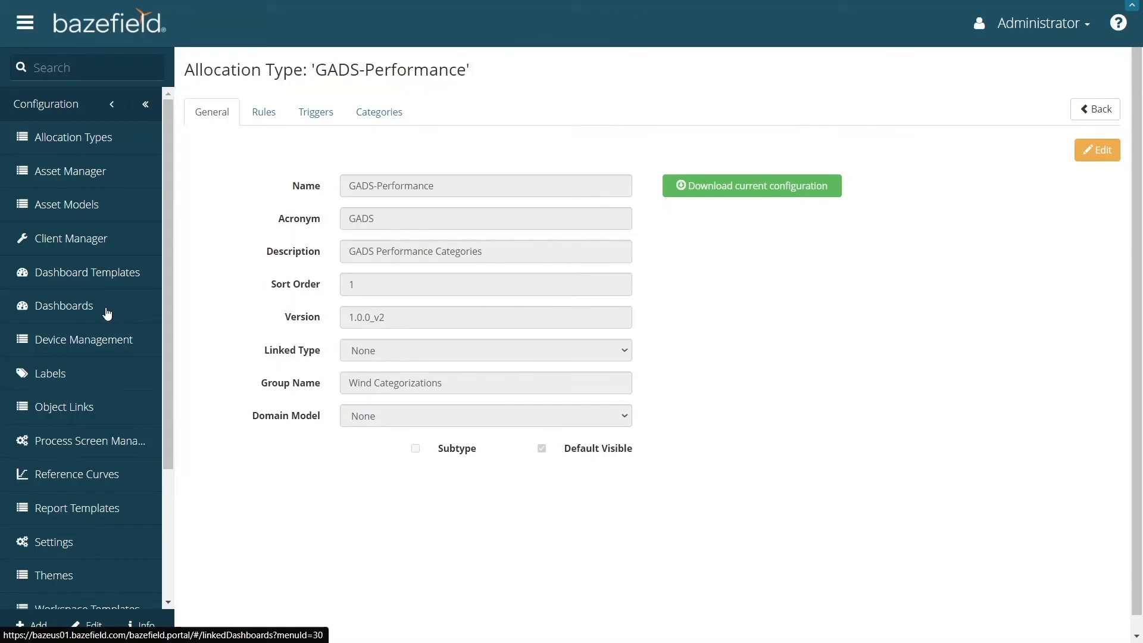
- Leave the allocation types and show the Asset Models list in Configuration
click(379, 111)
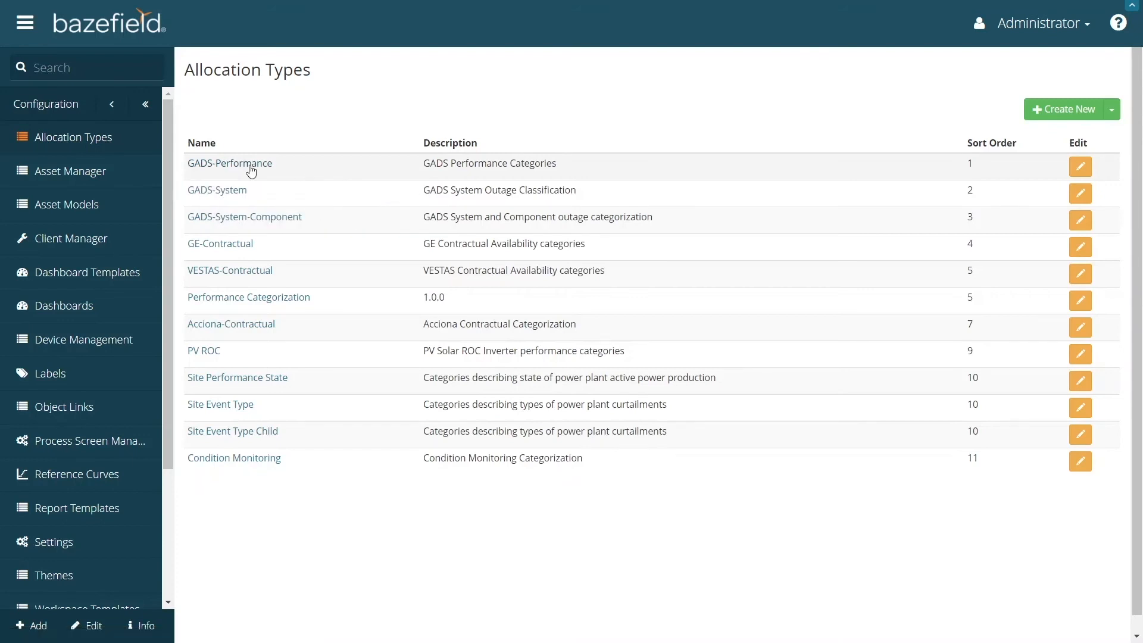
mouse_move(228, 257)
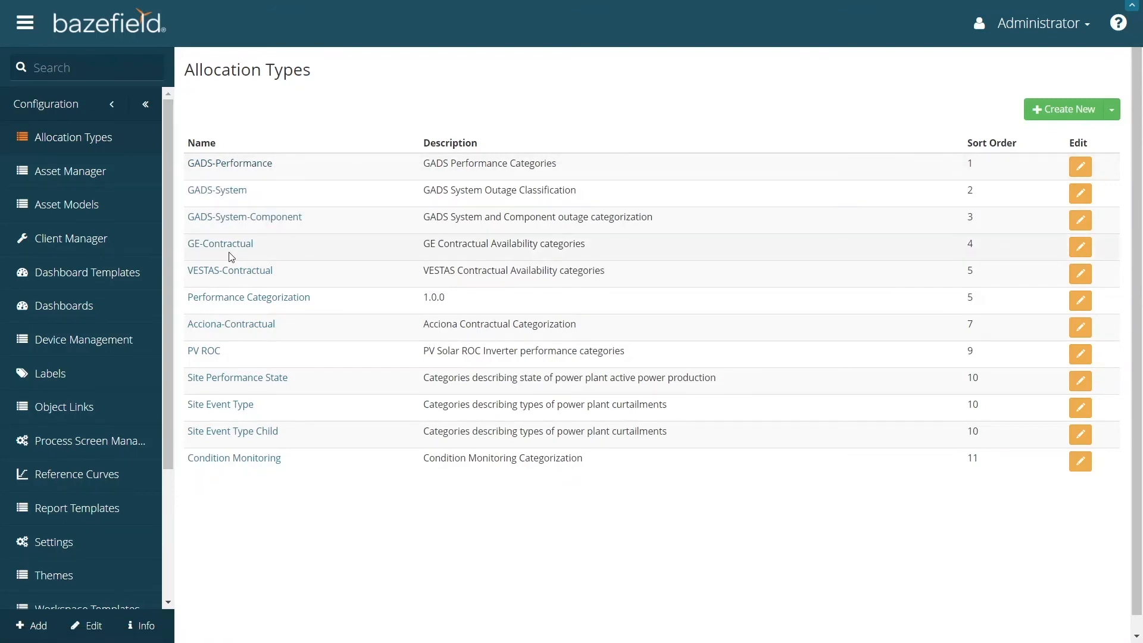
mouse_move(86, 180)
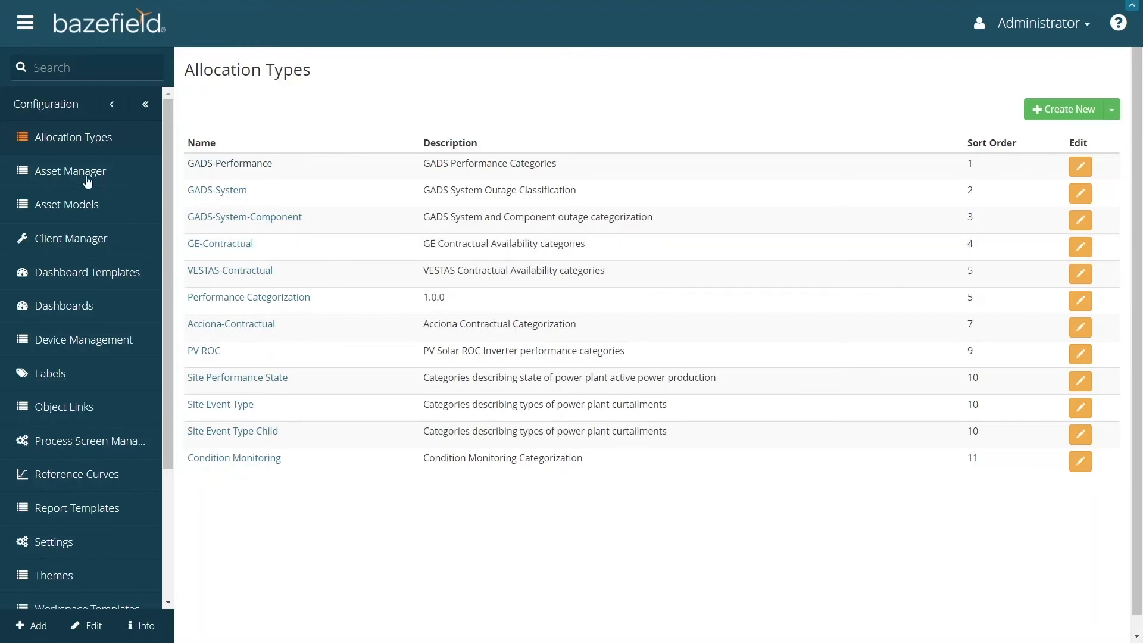
mouse_move(295, 178)
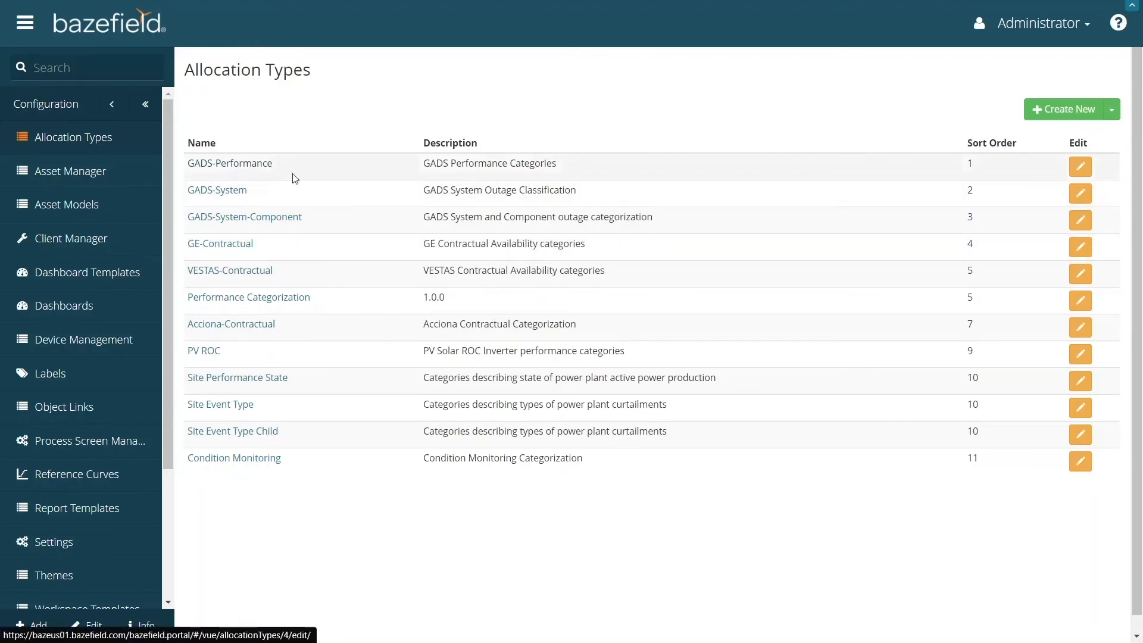
click(68, 204)
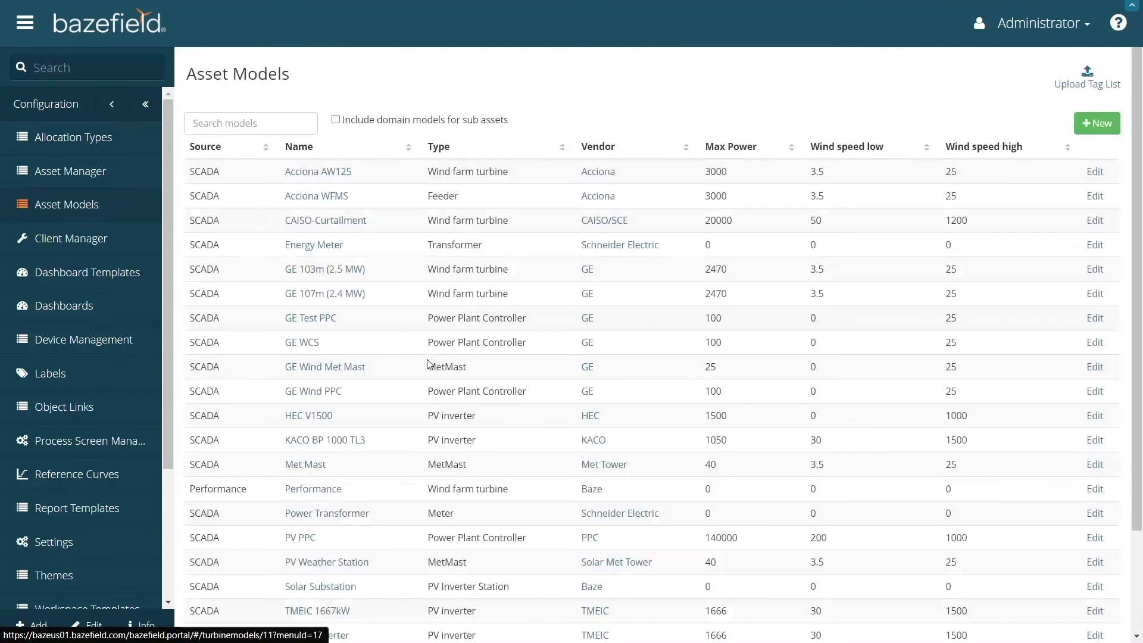
mouse_move(324, 268)
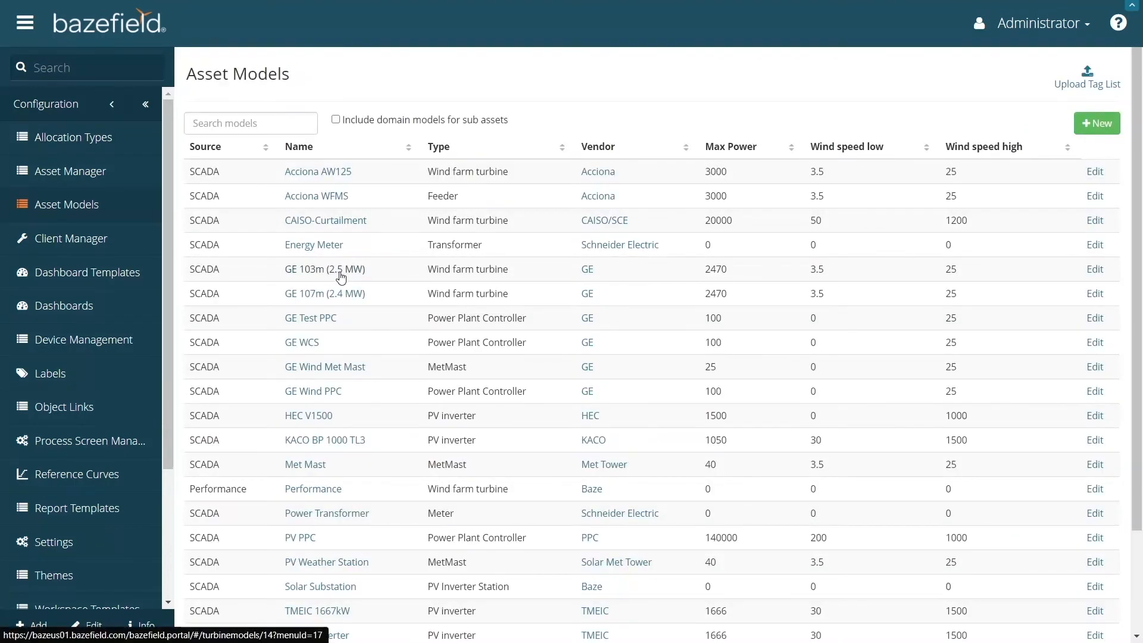
- Export the GE 103m (2.5 MW) model's alarm list to a spreadsheet
click(324, 268)
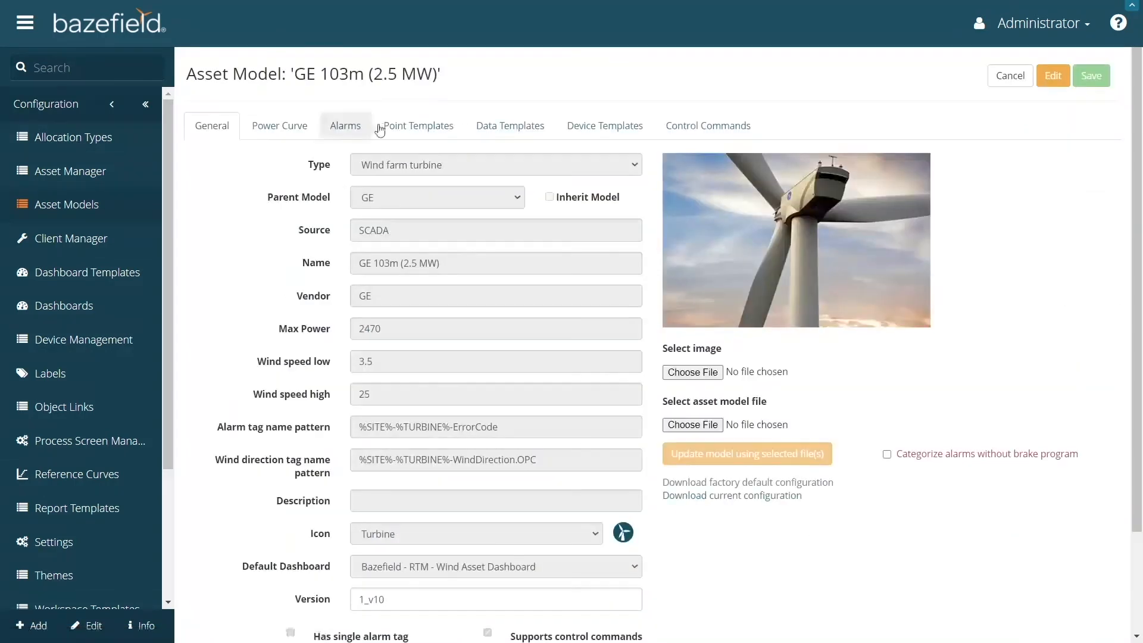
click(344, 125)
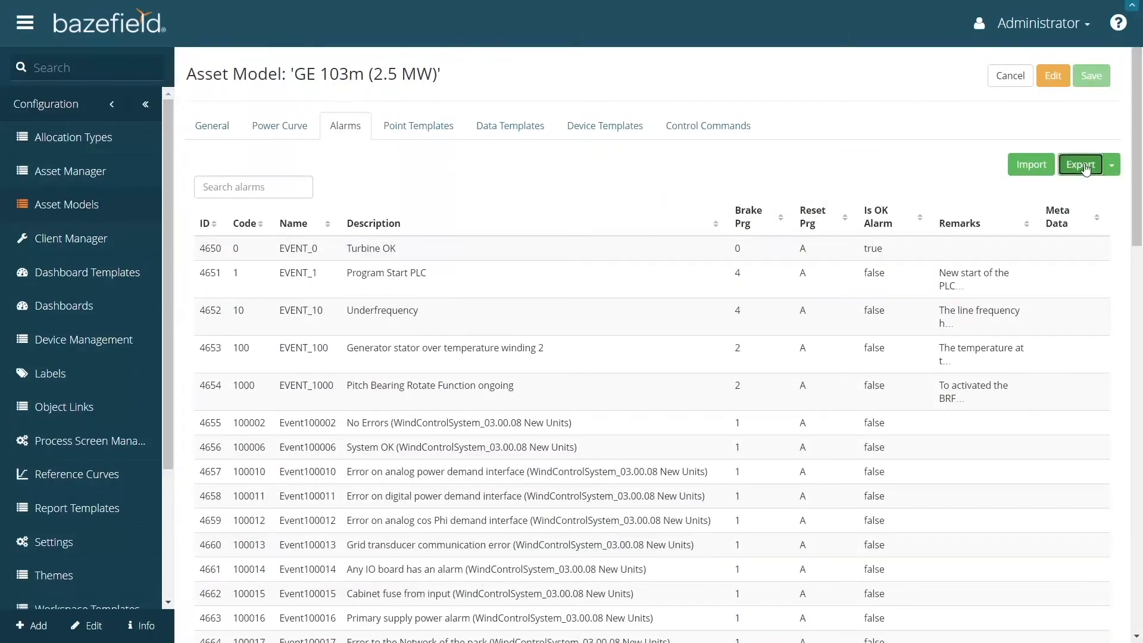
click(1079, 164)
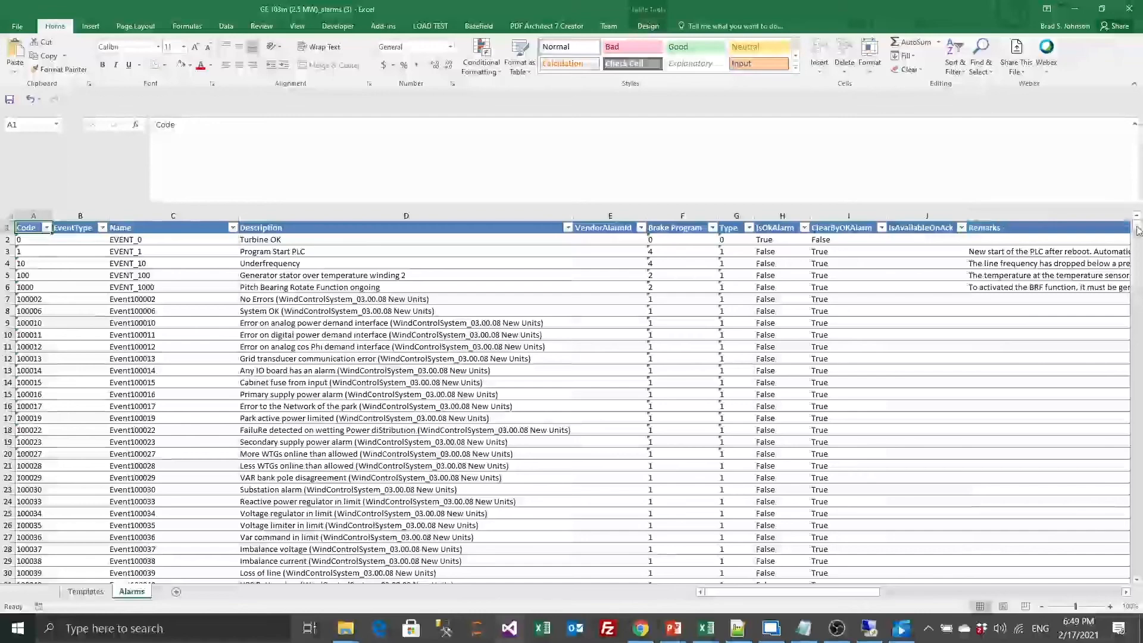
- Reveal the hidden columns beside the GADS#Category header in the alarm sheet
scroll(down, 3)
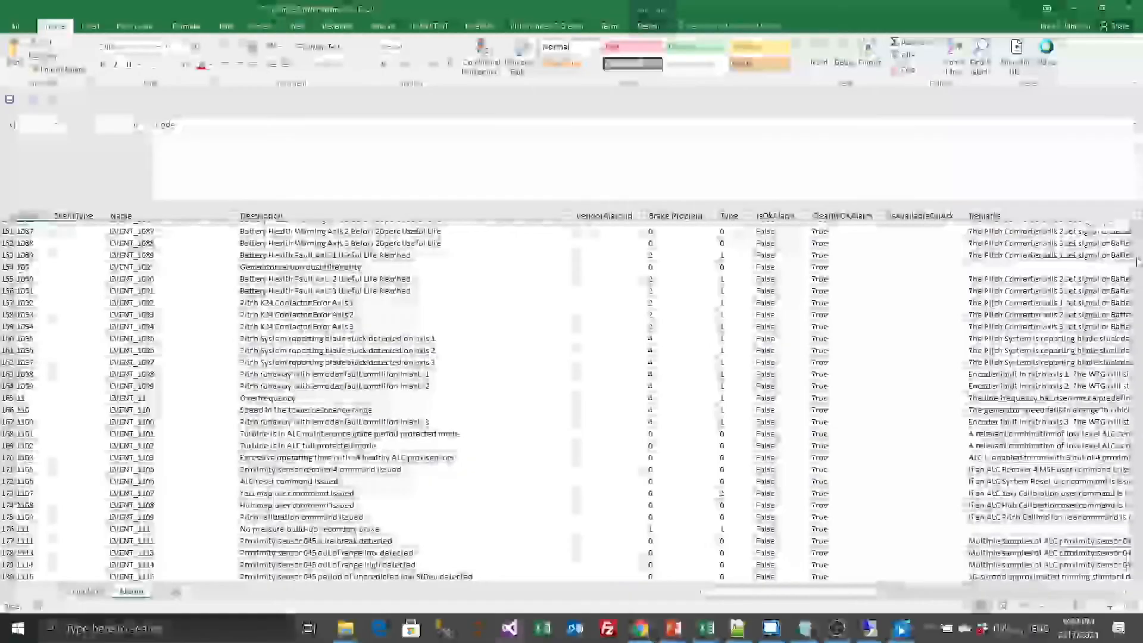
scroll(down, 3)
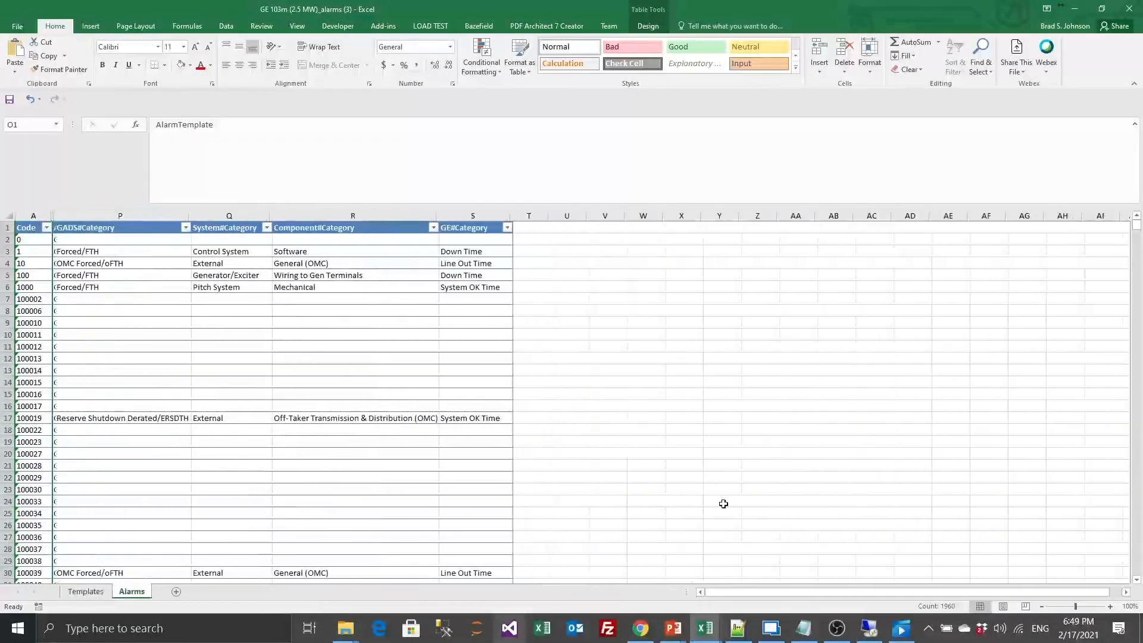
click(120, 358)
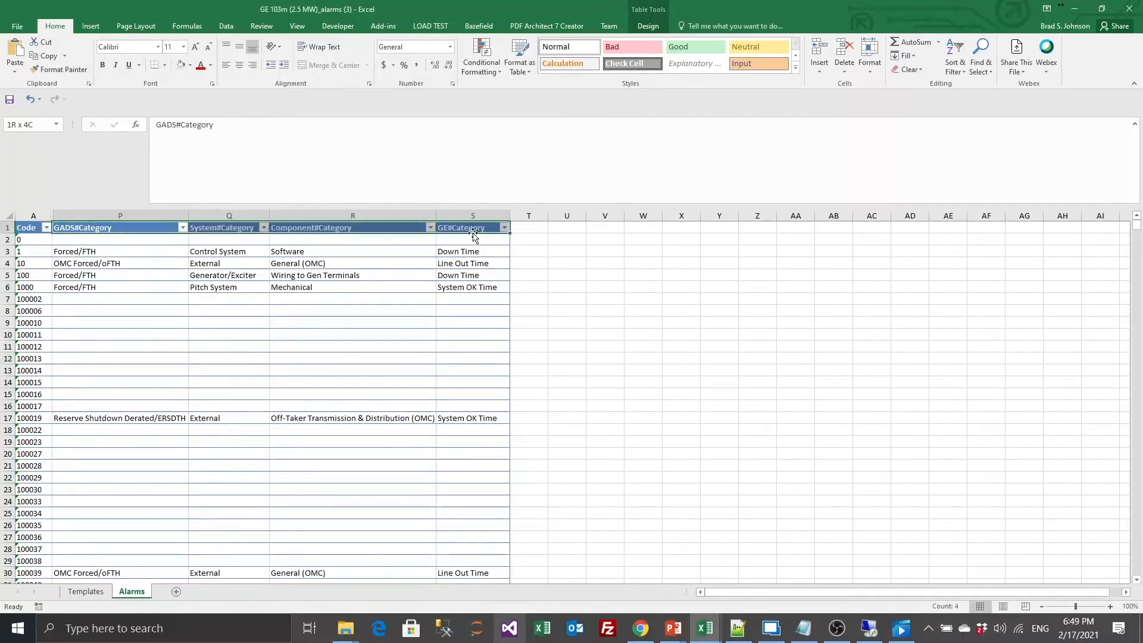
click(120, 228)
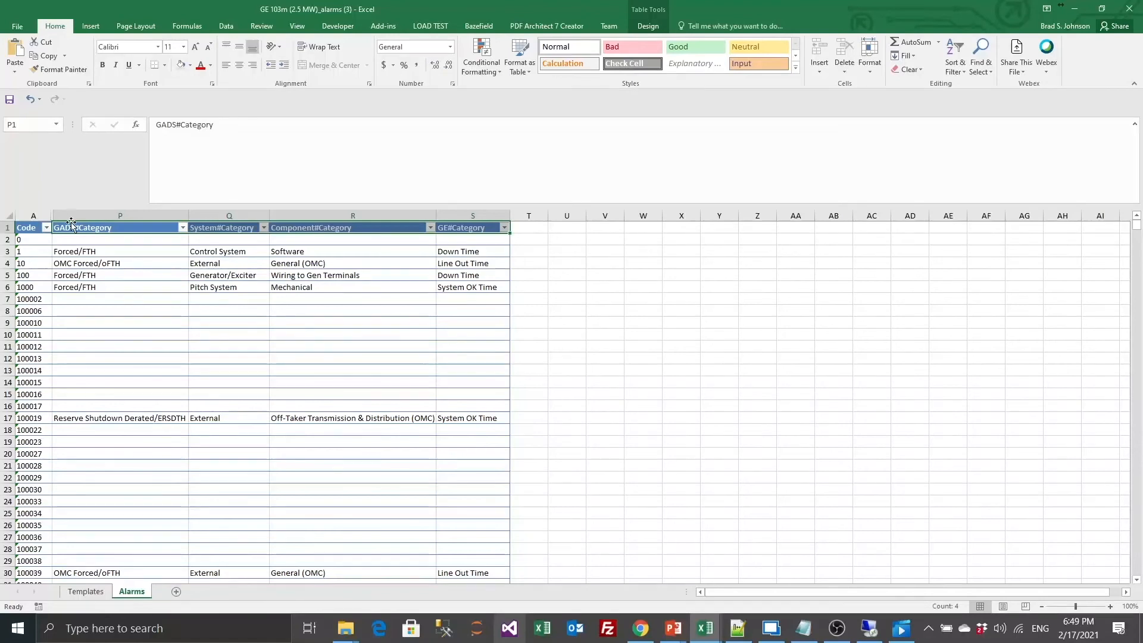
right_click(120, 227)
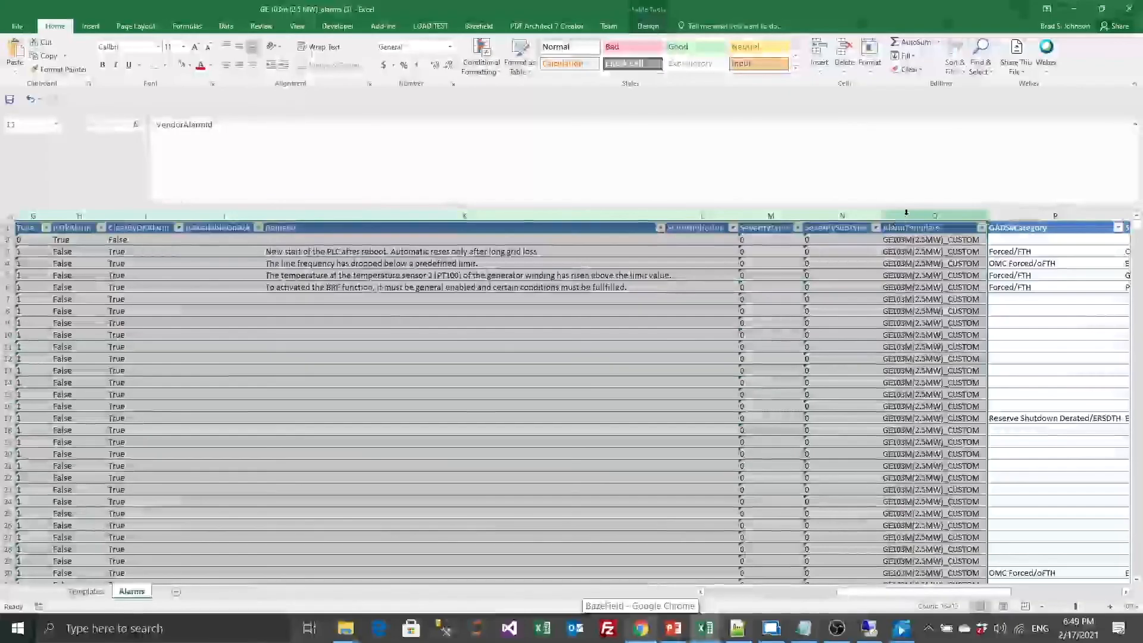
- Hide the unneeded alarm columns E–O and select EVENT_100's GADS category cell
right_click(906, 212)
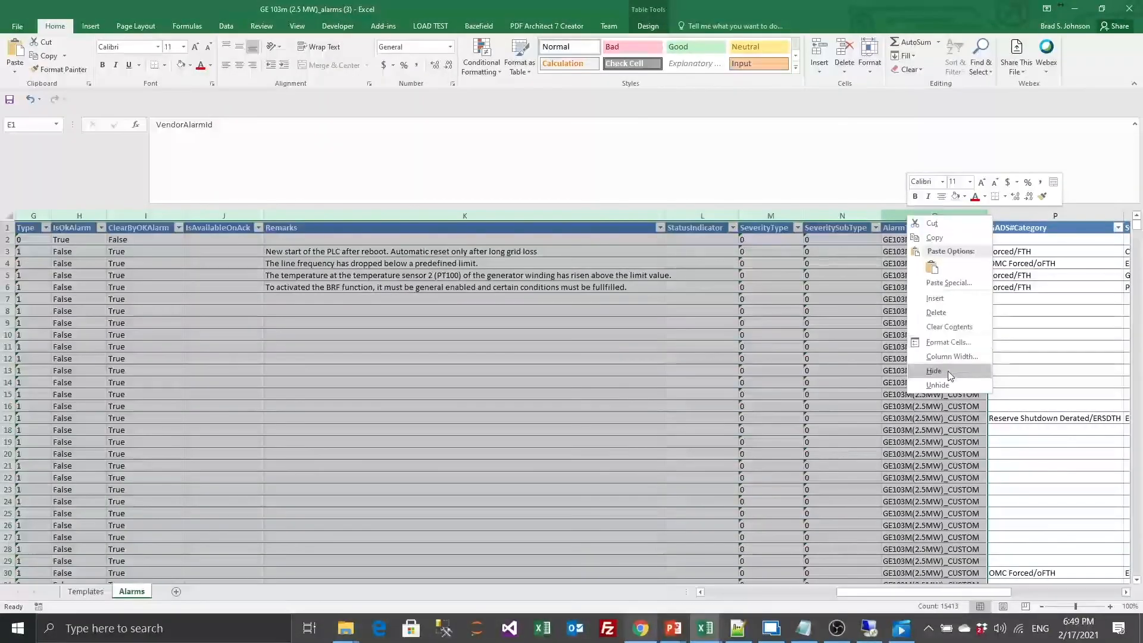
click(939, 386)
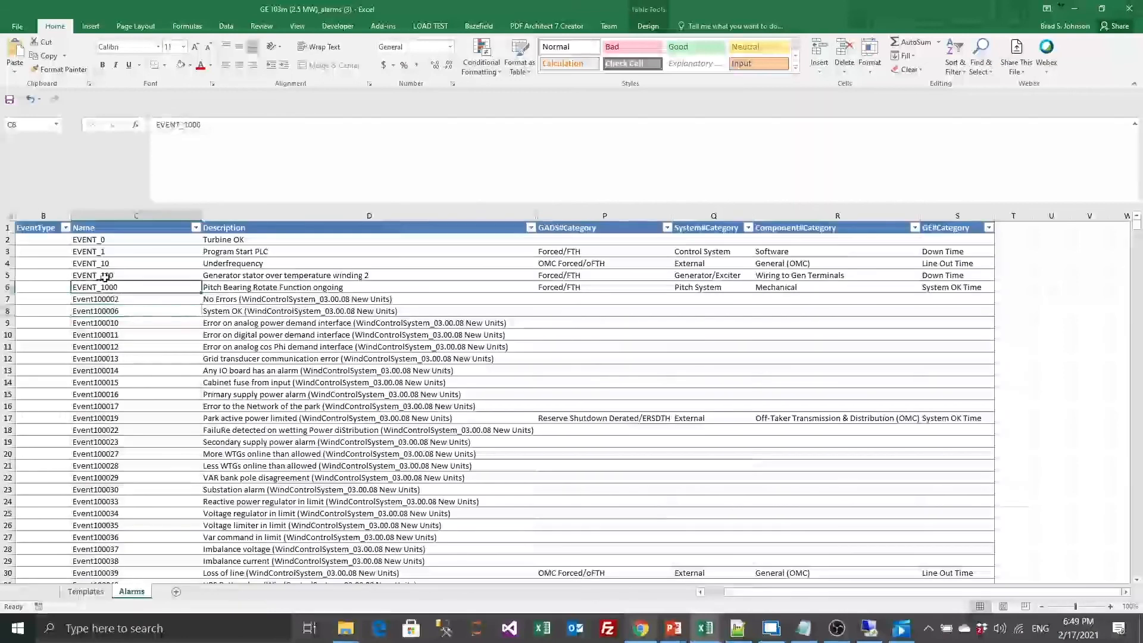
click(604, 275)
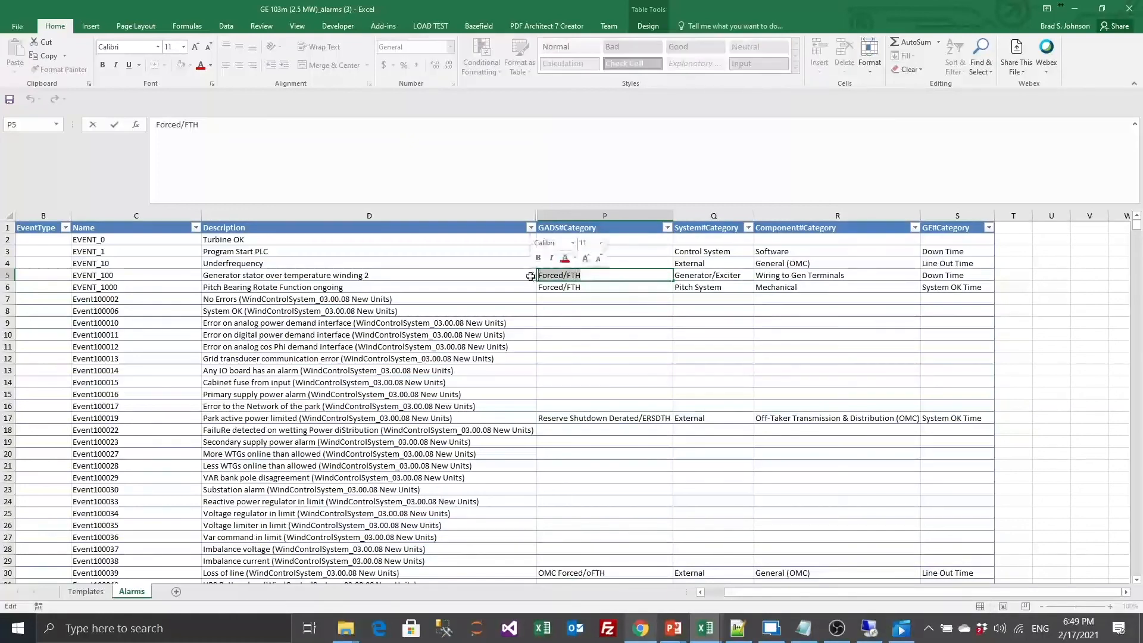
- Enter OMC Forced/oFTH as EVENT_100's GADS category
text(OMC)
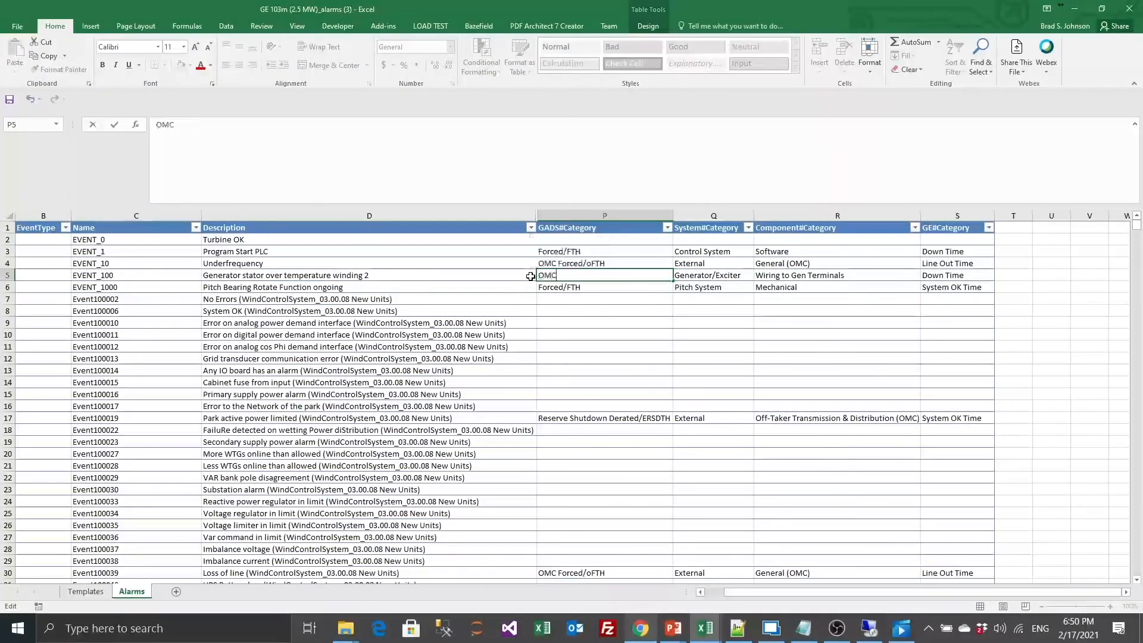
text(Forced/oFTH)
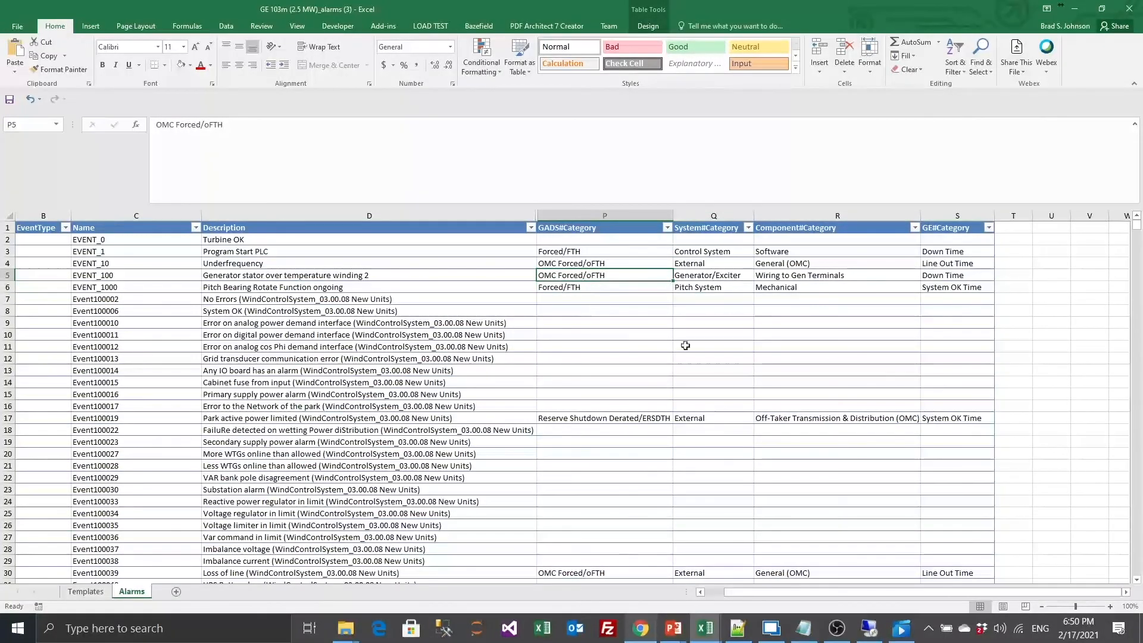
click(714, 310)
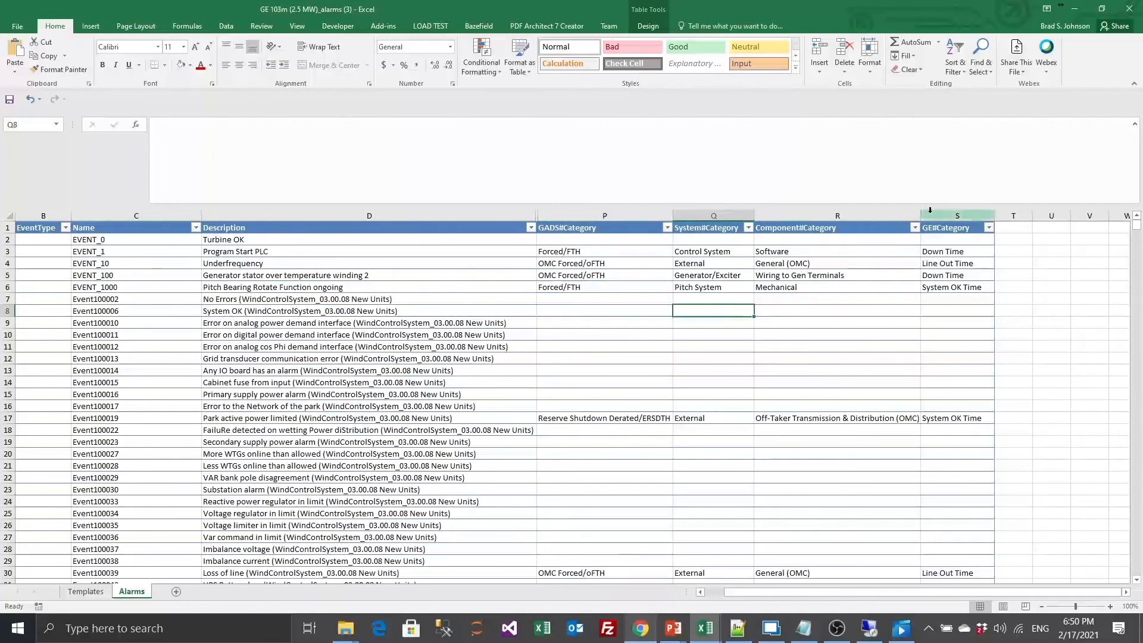
- Select the GADS, System, Component and GE#Category columns
click(957, 215)
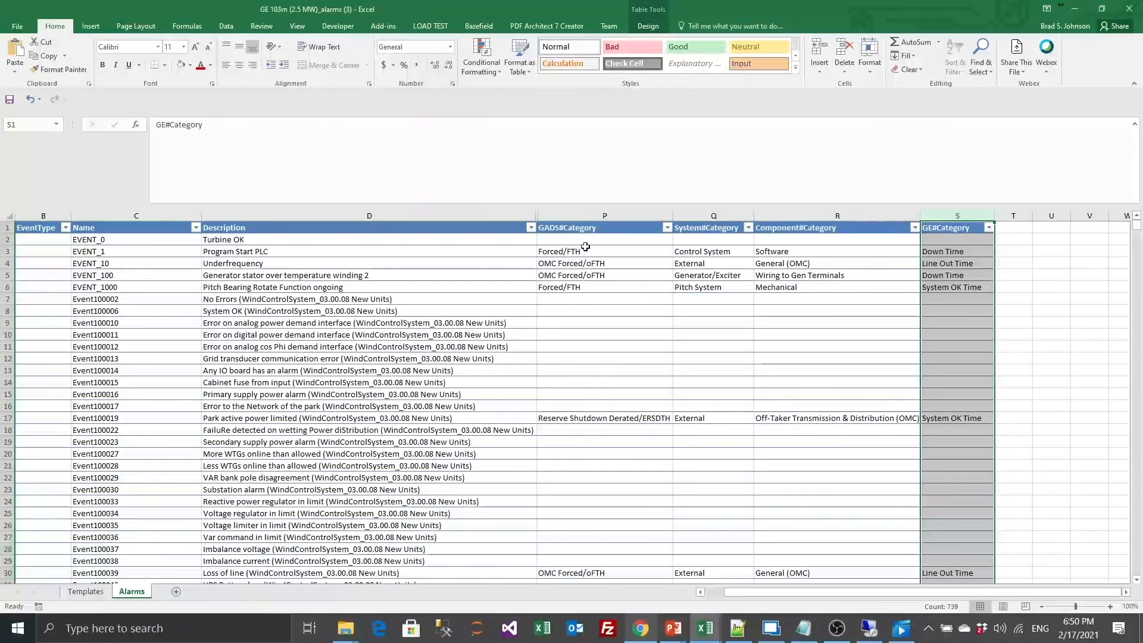
click(604, 227)
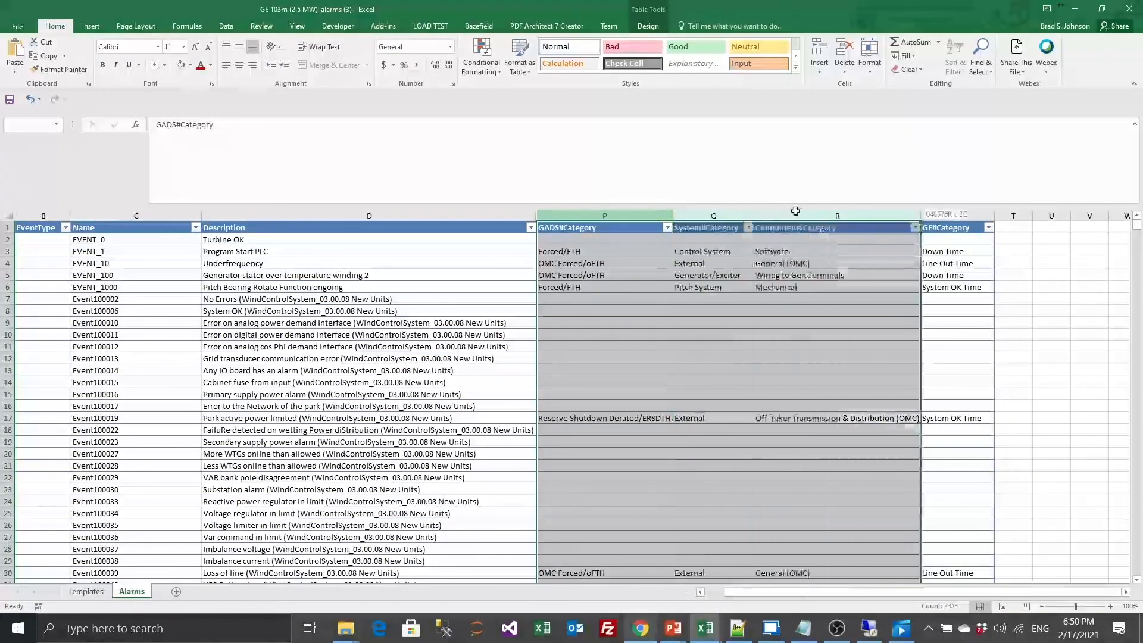
click(958, 227)
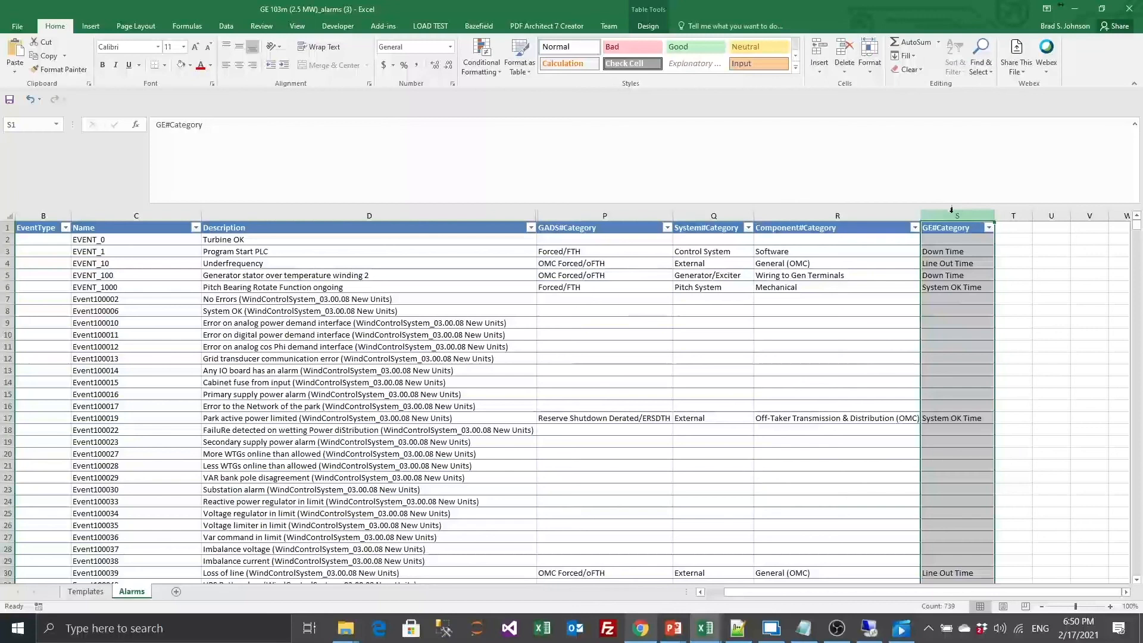